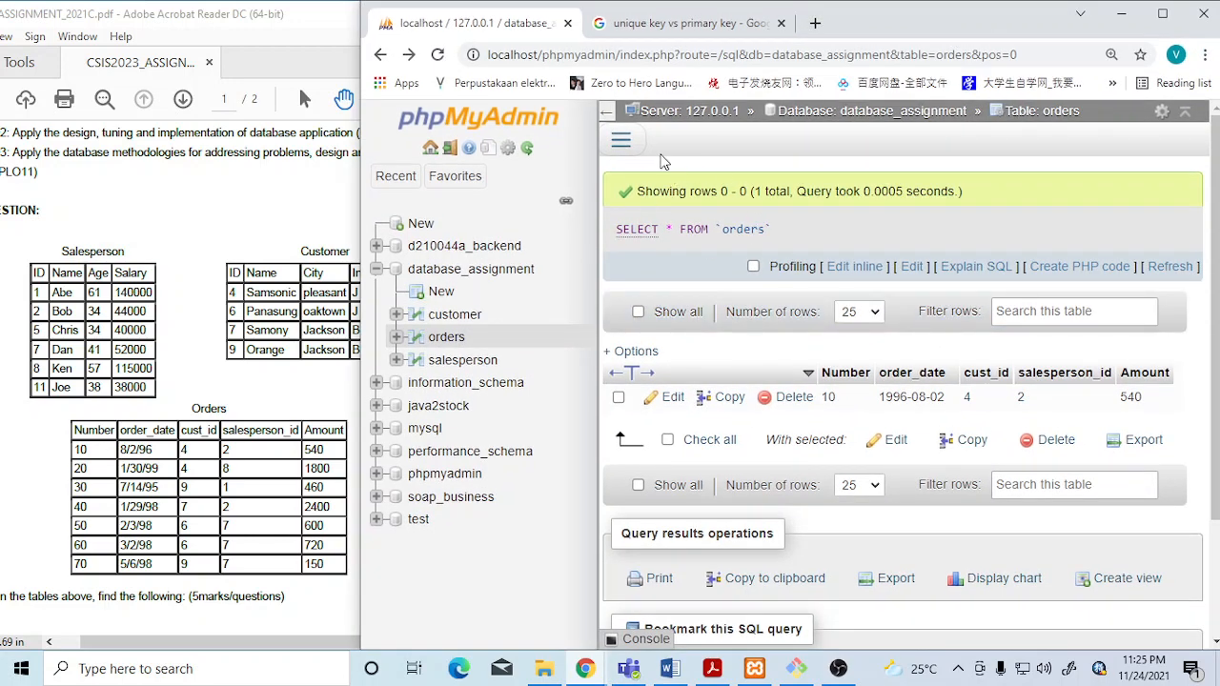
Start a new row insert for the orders table from the table operations menu.
{"action": "left_click", "coordinate": [622, 139]}
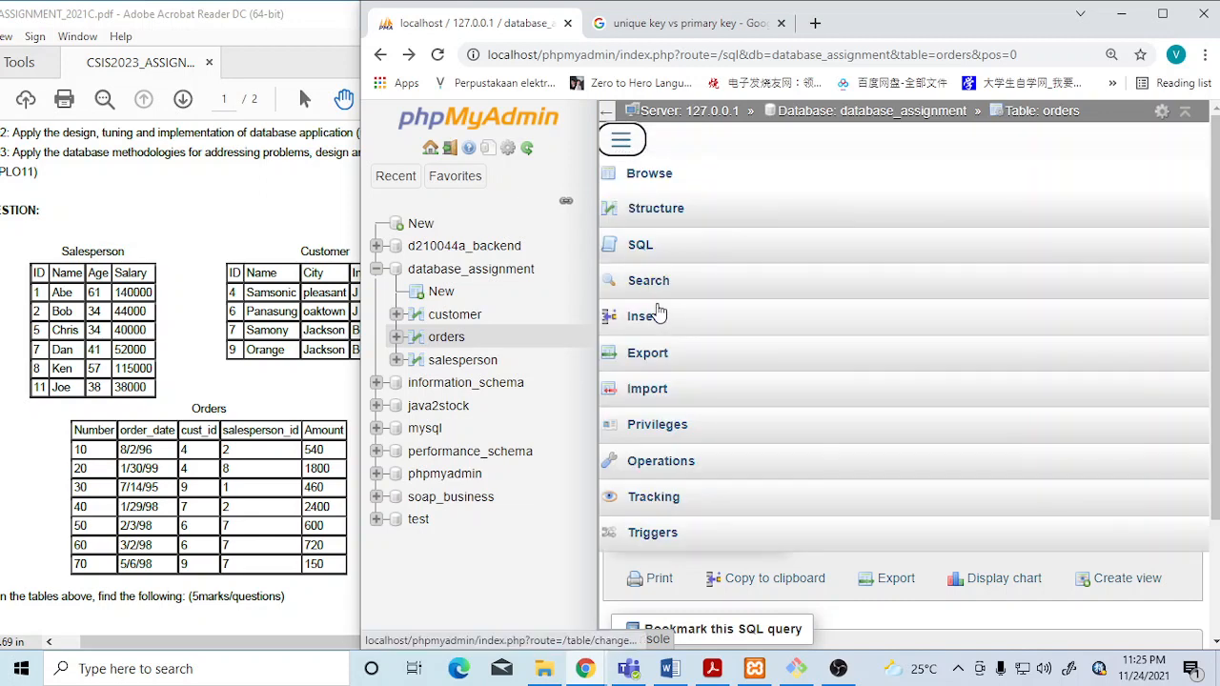
{"action": "left_click", "coordinate": [647, 317]}
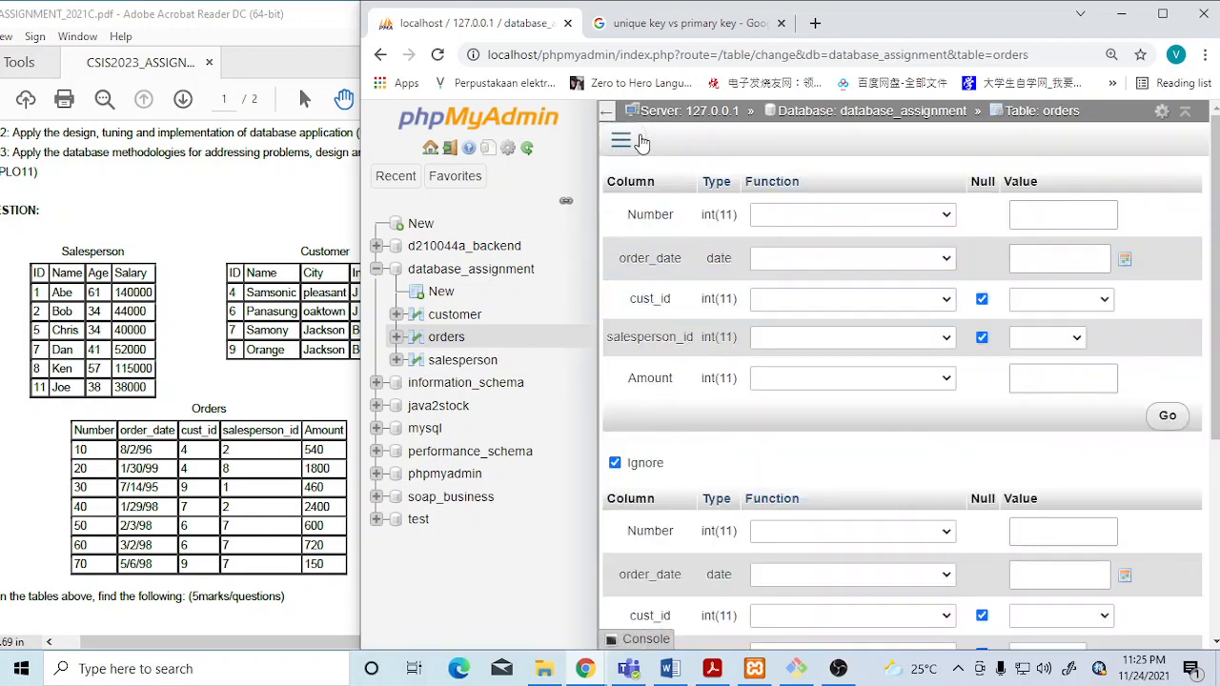
Fill the INSERT template for orders with VALUES (20, '99/01/30', 4, 8, 1800) in the SQL editor.
{"action": "left_click", "coordinate": [621, 141]}
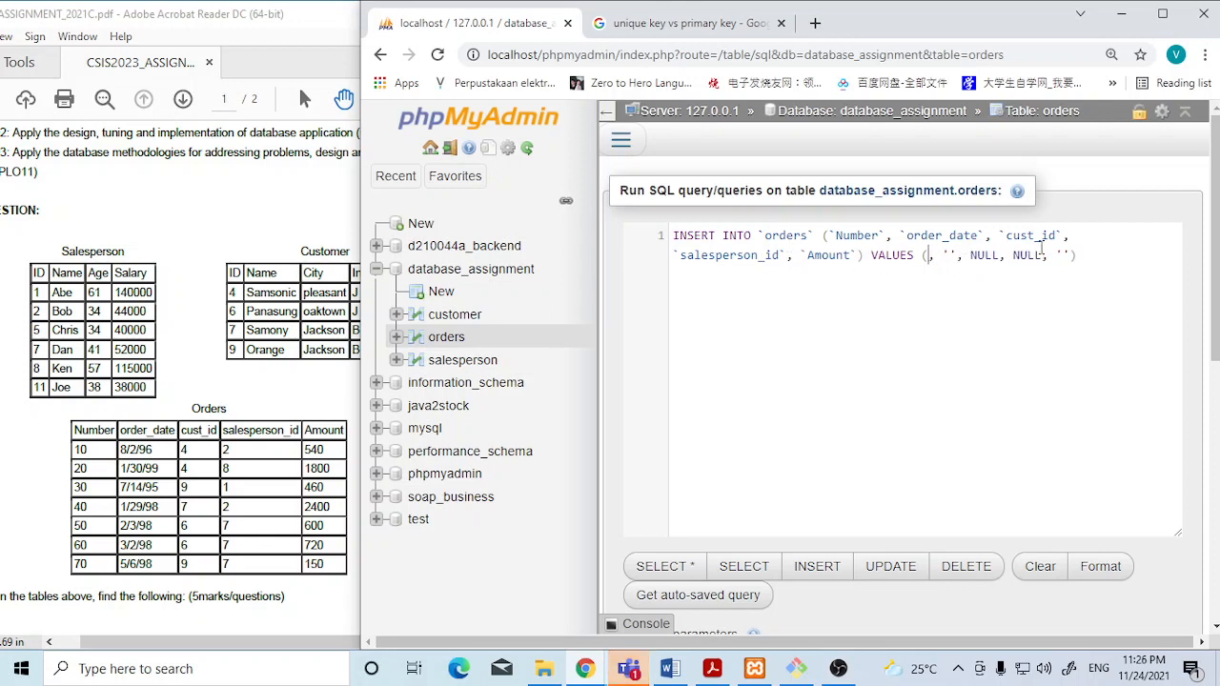
{"action": "type", "text": "20"}
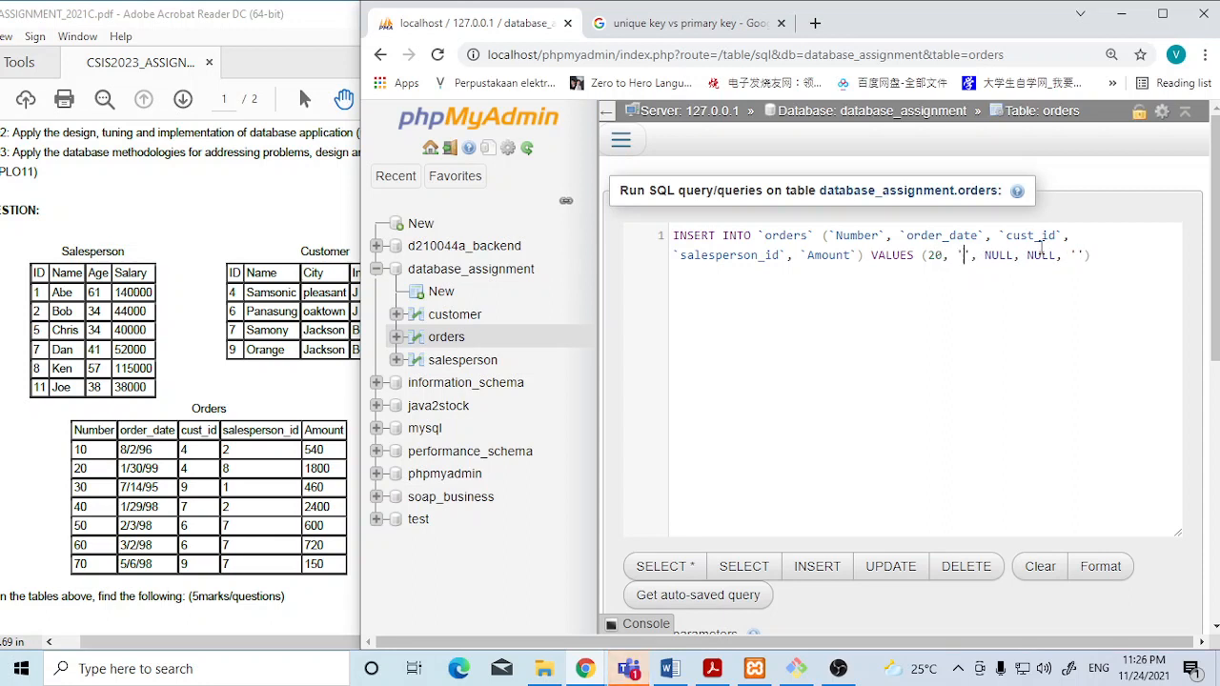
{"action": "type", "text": "99/01/30"}
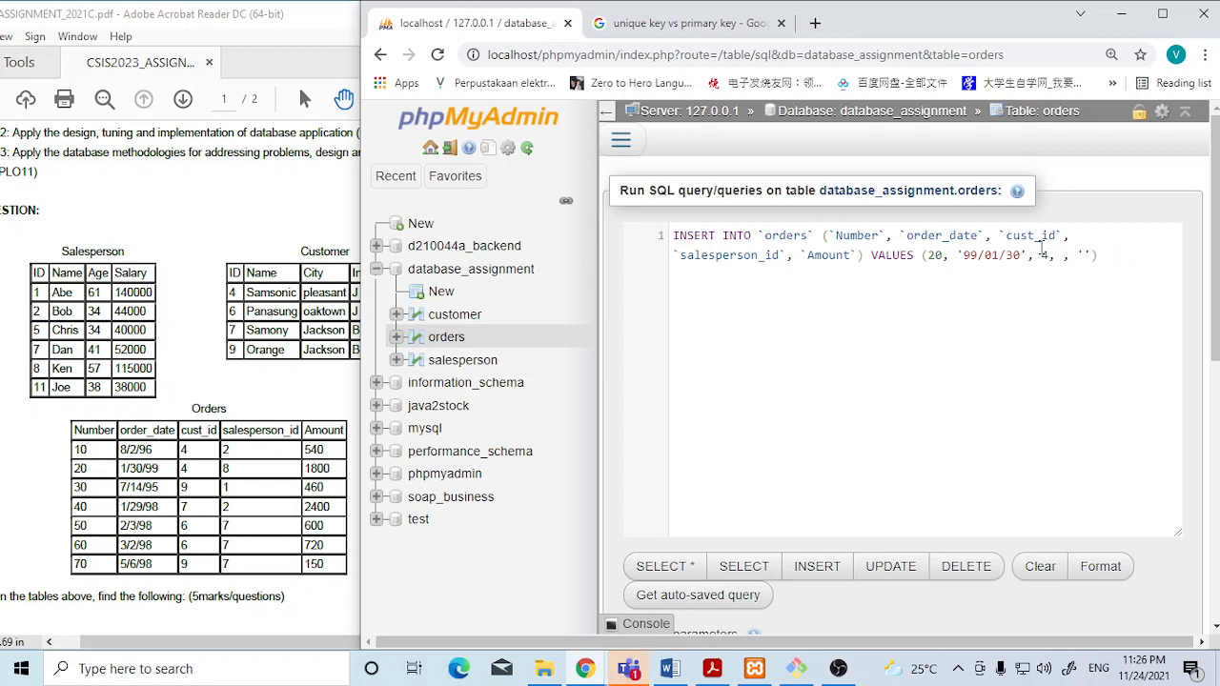
{"action": "type", "text": "8"}
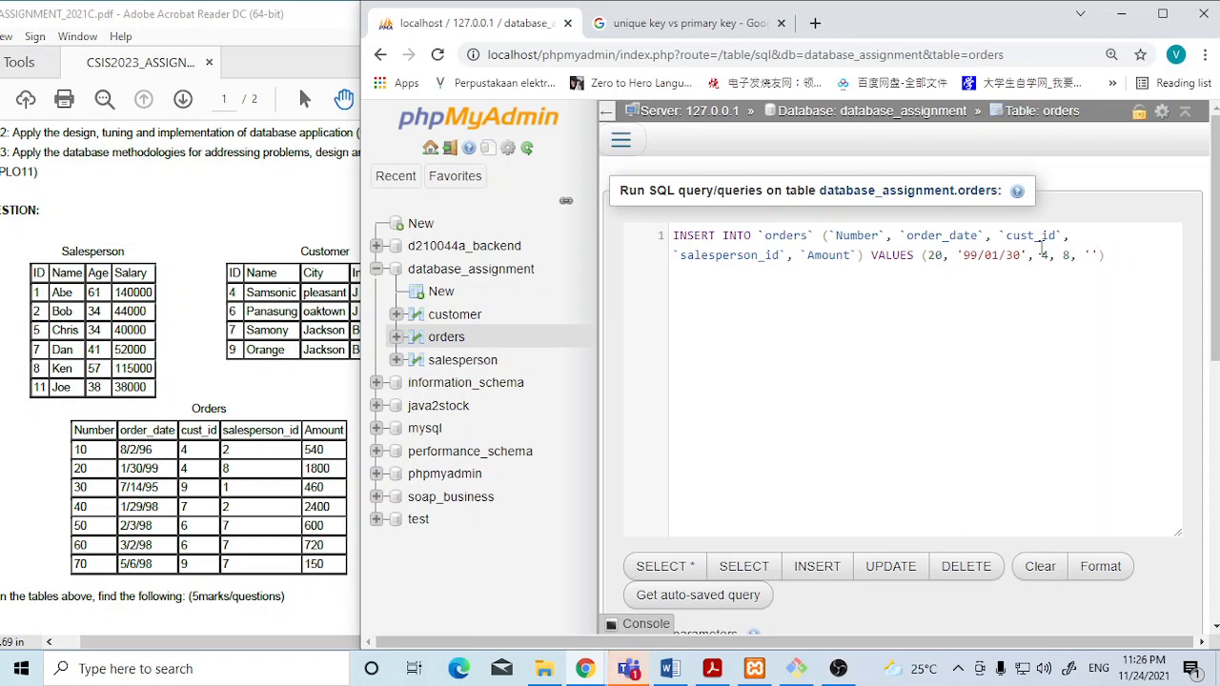
{"action": "type", "text": "180"}
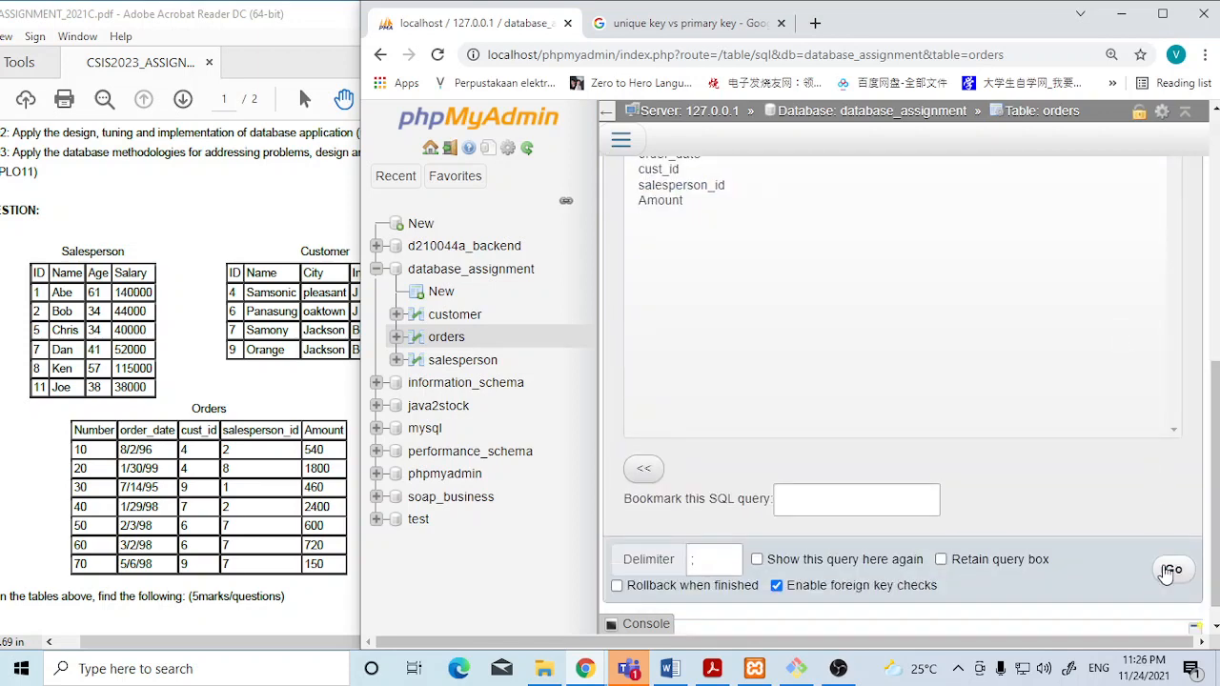
Run the INSERT and browse orders to confirm the two rows (10 and 20), glancing at customer in between.
{"action": "left_click", "coordinate": [1172, 570]}
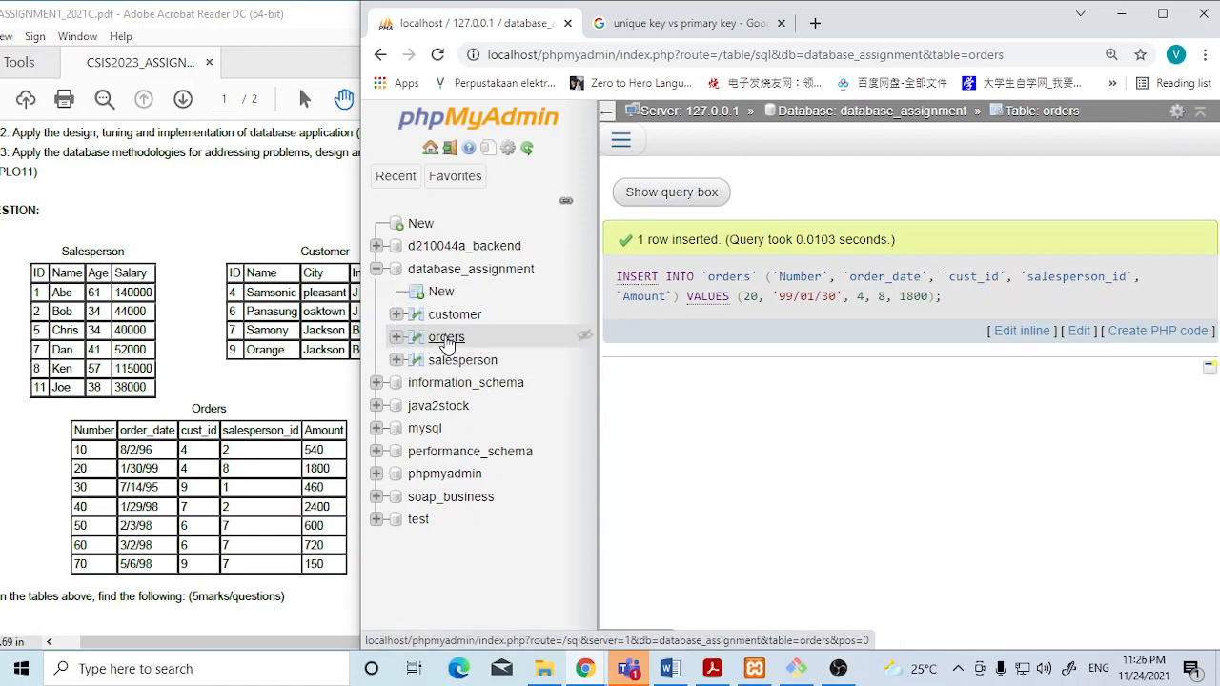
{"action": "left_click", "coordinate": [446, 335]}
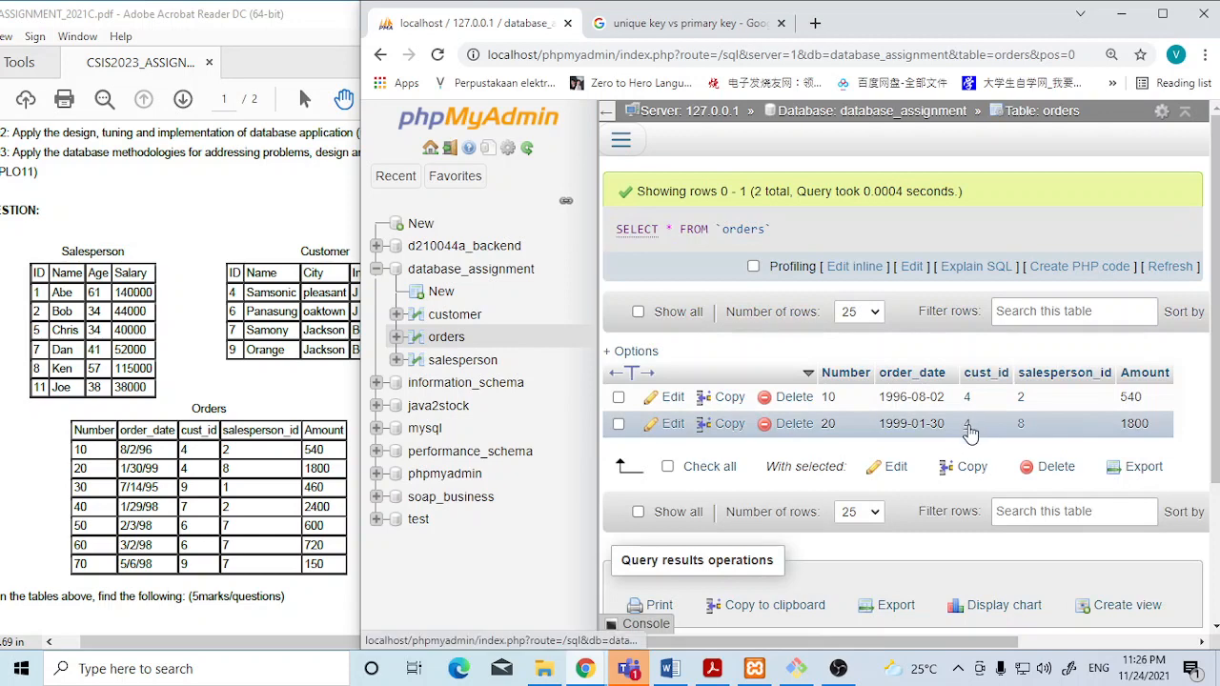
{"action": "left_click", "coordinate": [453, 313]}
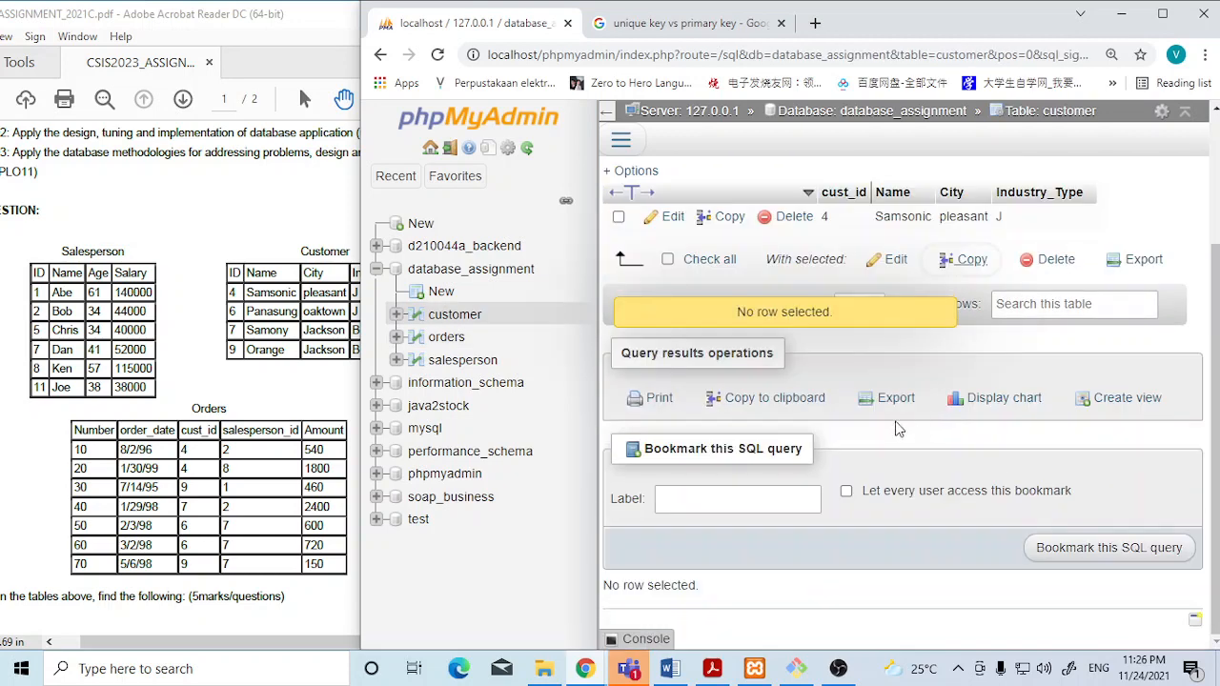
{"action": "left_click", "coordinate": [447, 336]}
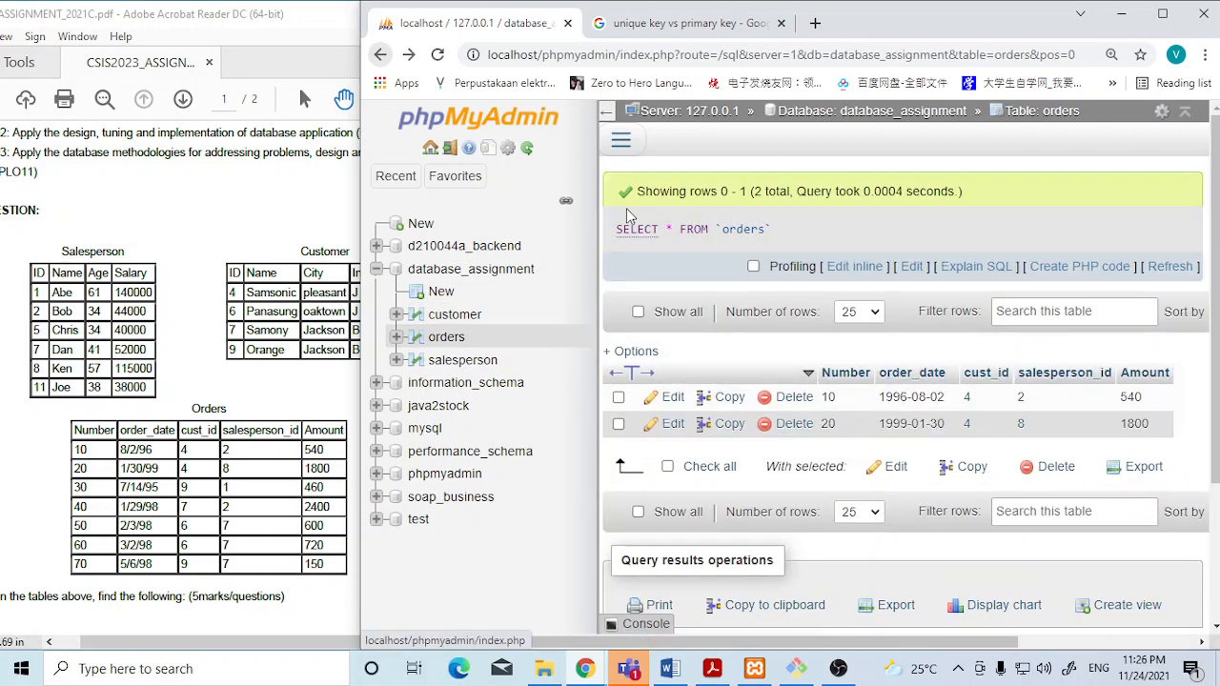